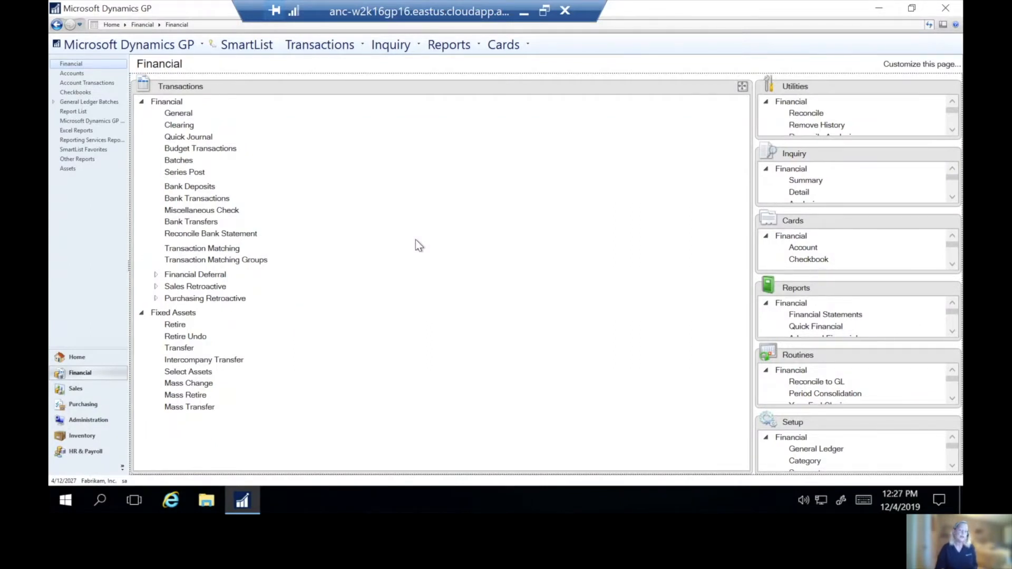
pyautogui.moveTo(418, 244)
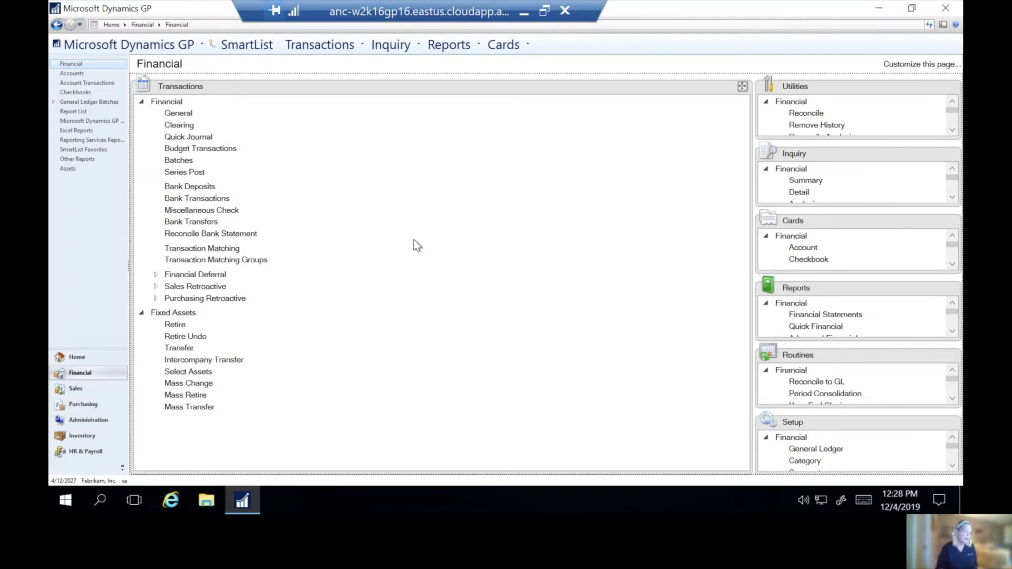
pyautogui.moveTo(216, 137)
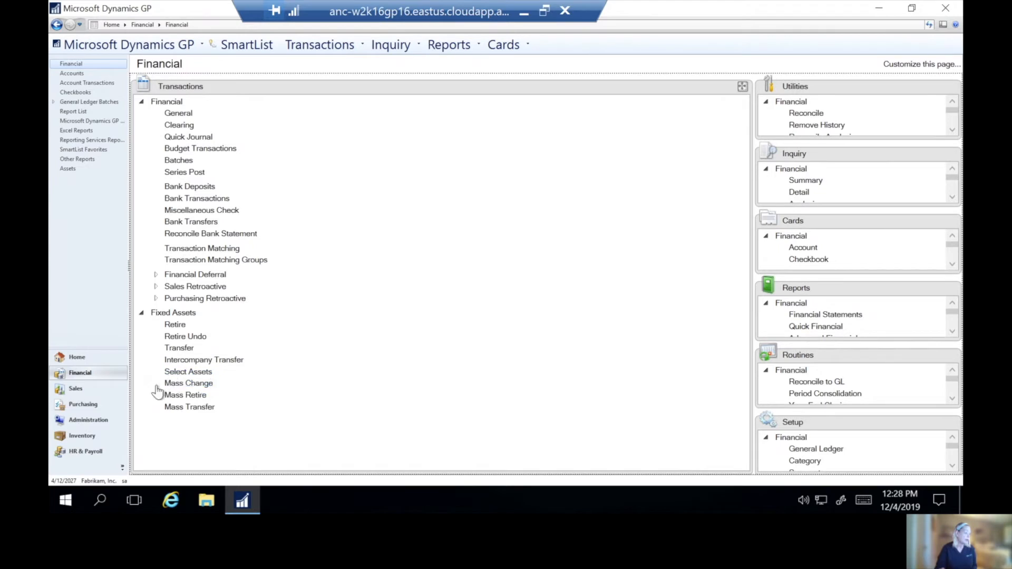
pyautogui.moveTo(374, 278)
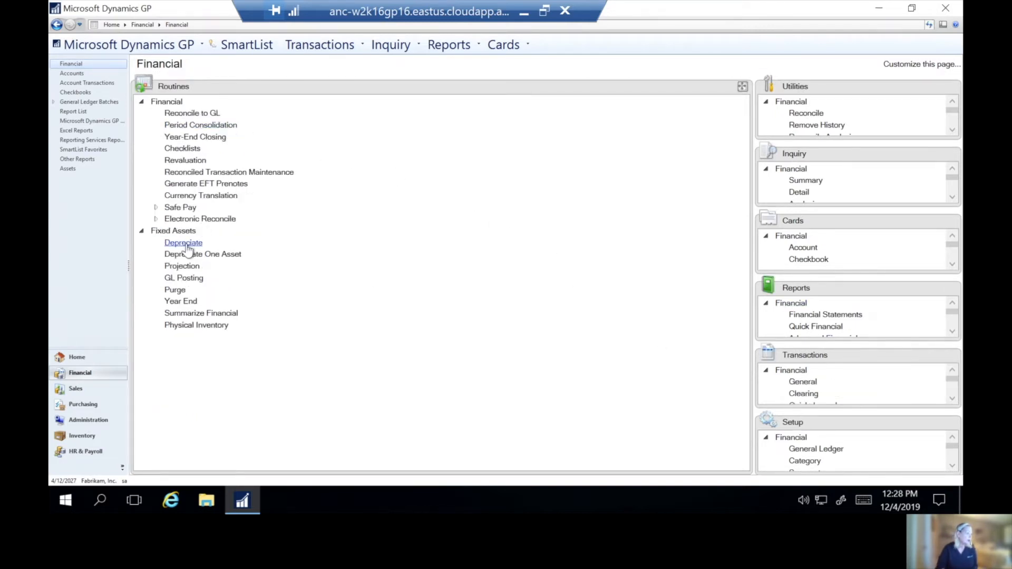
# Step: Add the INTERNAL book to the Depreciate routine with target date 12/31/2028
pyautogui.click(184, 242)
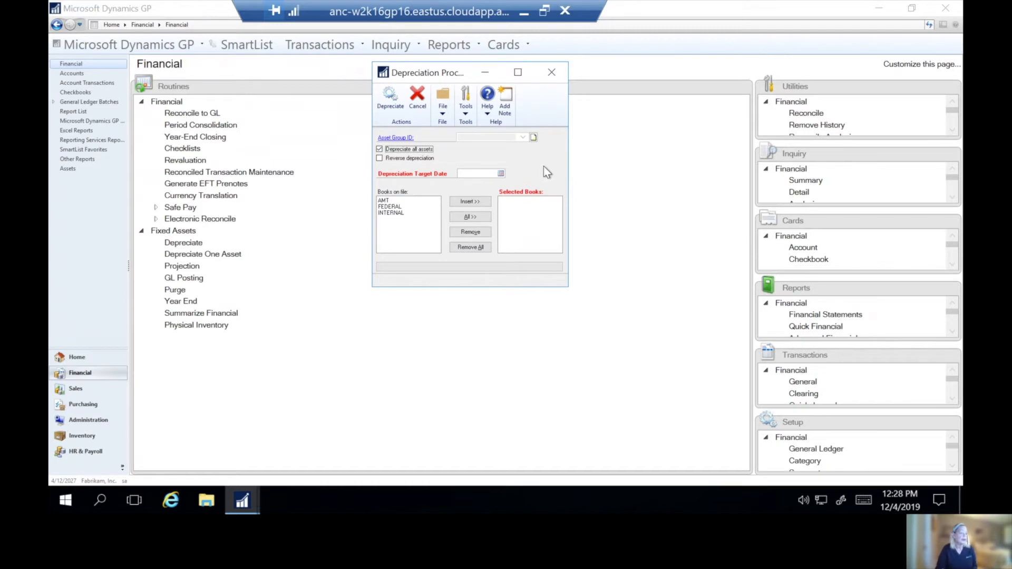
pyautogui.moveTo(457, 164)
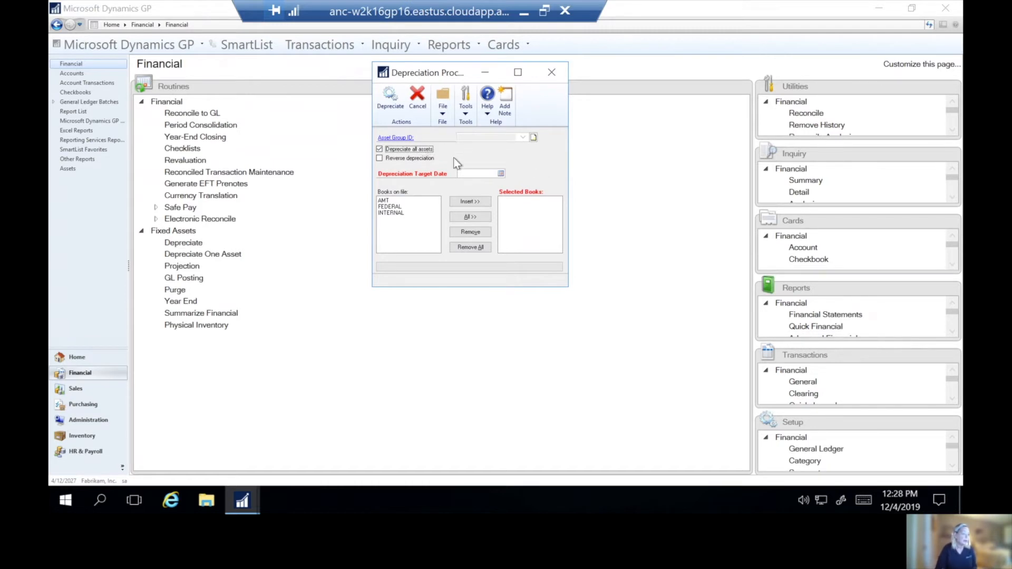
pyautogui.moveTo(395, 205)
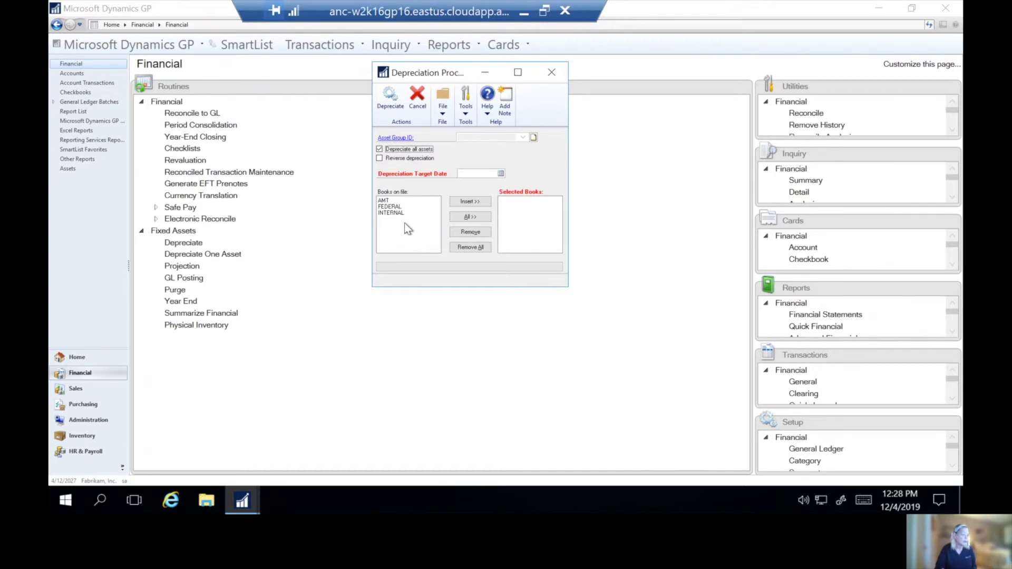
pyautogui.click(471, 201)
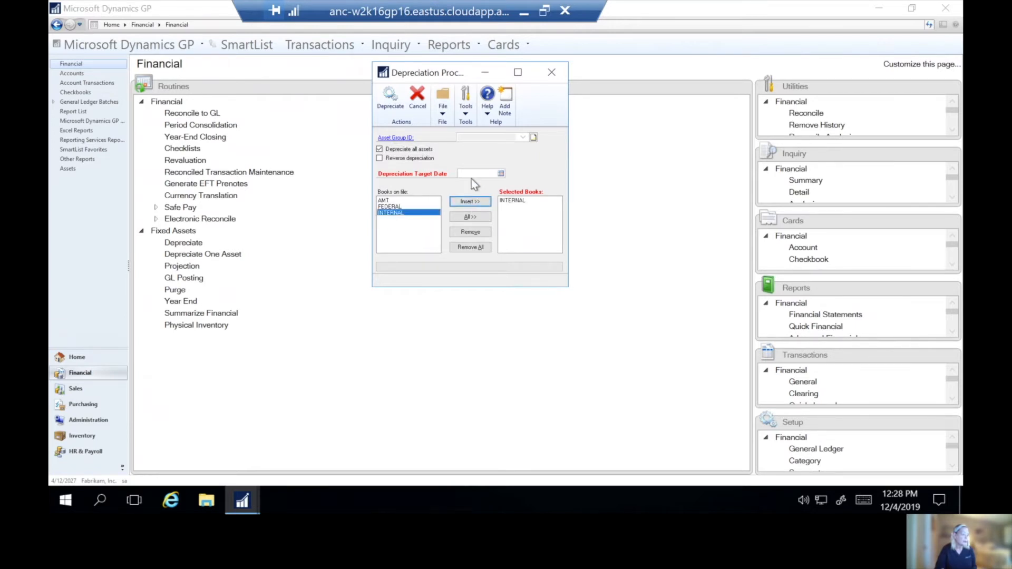
pyautogui.write('123')
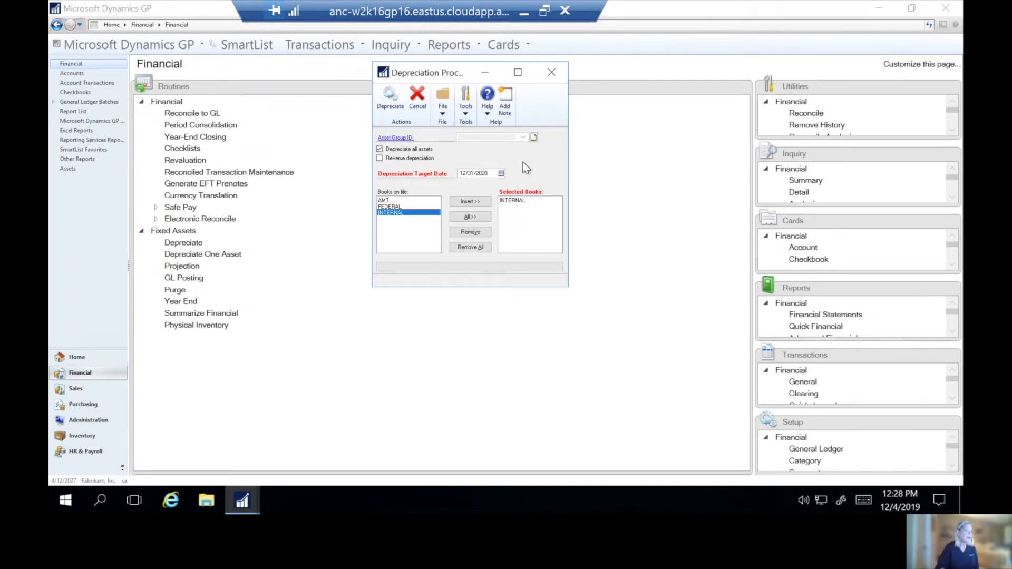
pyautogui.moveTo(528, 173)
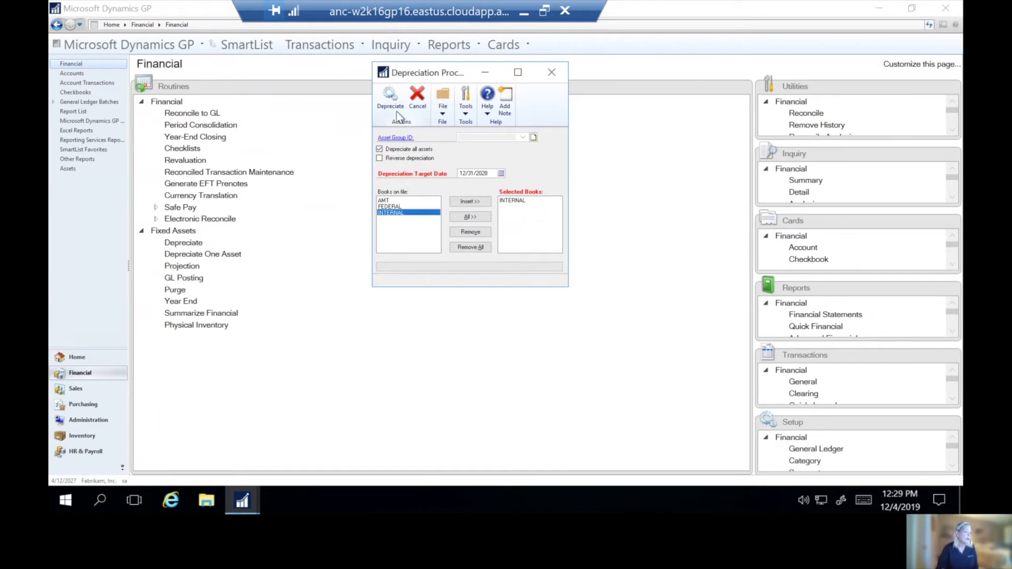
# Step: Depreciate all INTERNAL book assets through 12/31/2028 and close the Depreciation Processing window
pyautogui.click(390, 97)
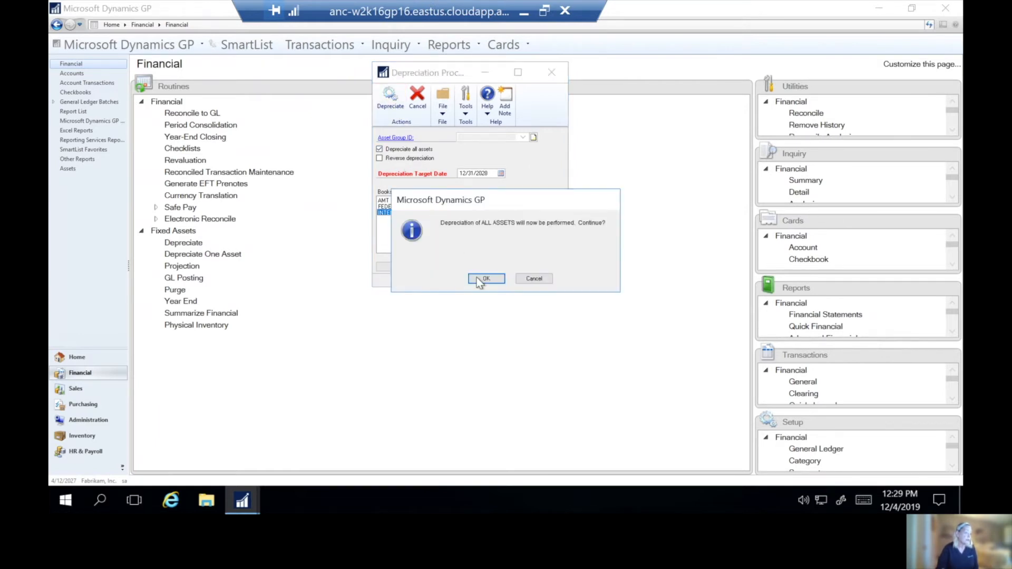
pyautogui.click(485, 278)
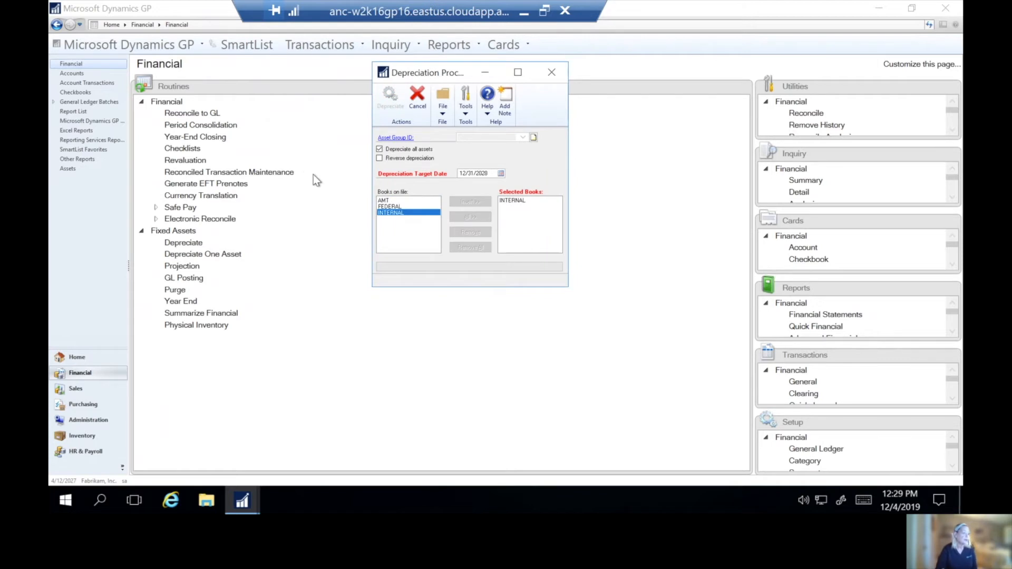
pyautogui.click(390, 94)
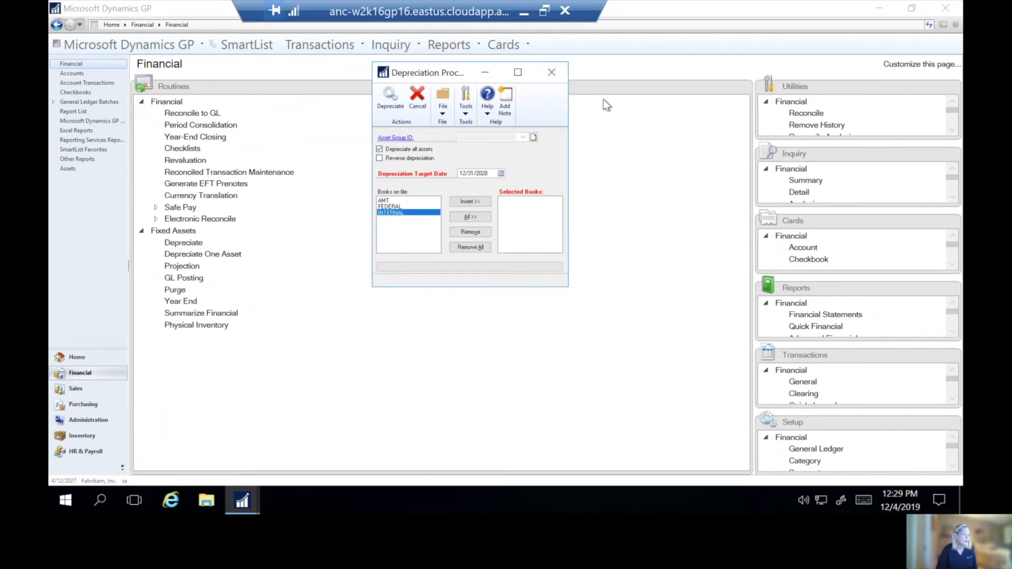
pyautogui.click(417, 97)
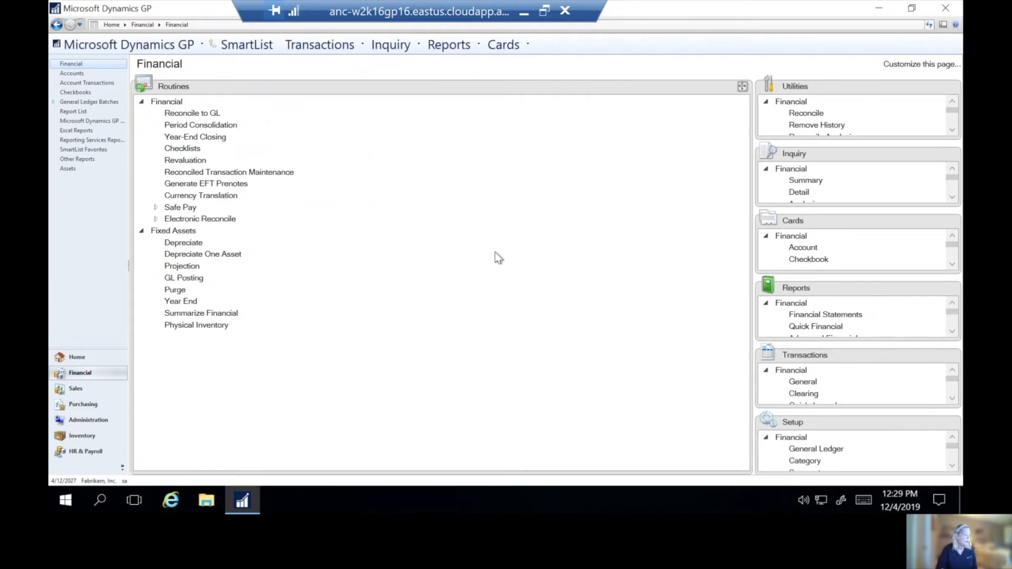
pyautogui.moveTo(528, 315)
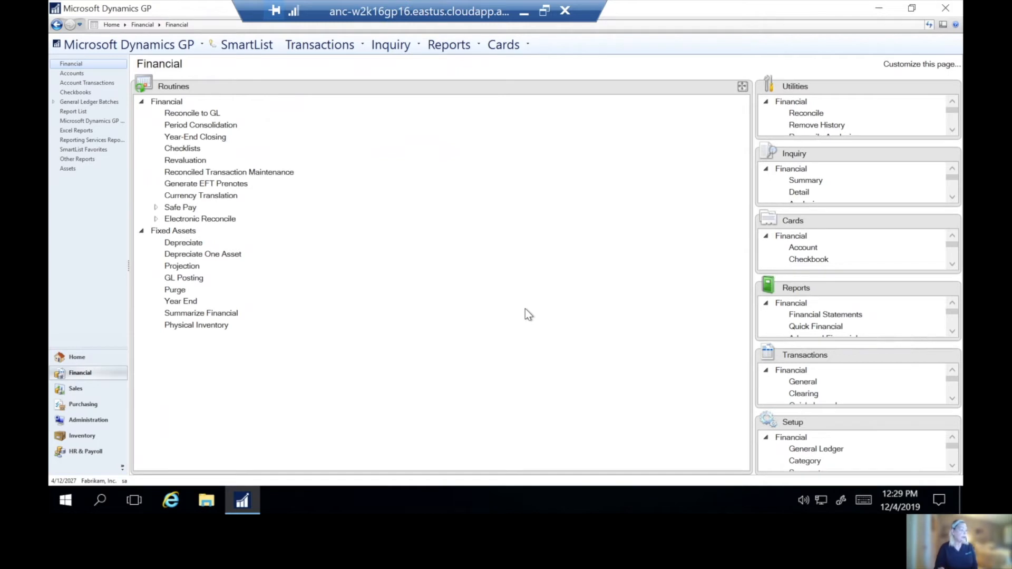
pyautogui.moveTo(362, 298)
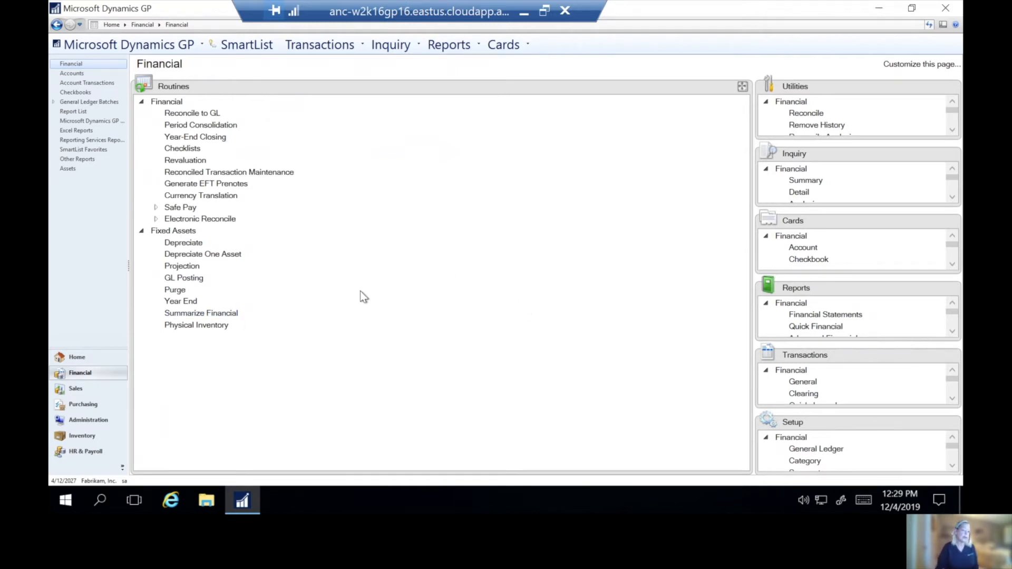
pyautogui.moveTo(183, 277)
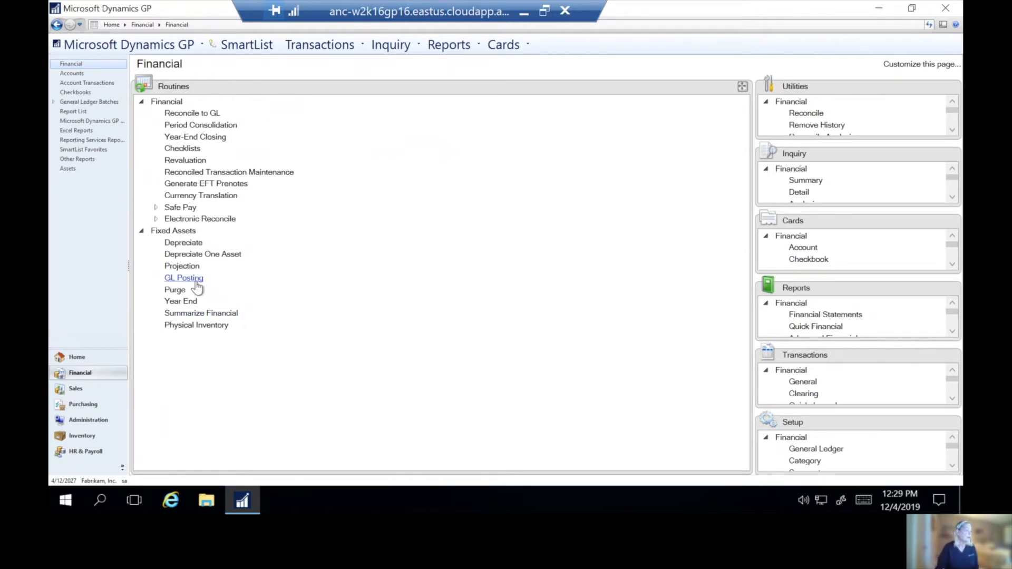
# Step: In Fixed Assets GL Posting, process and post INTERNAL depreciation dated 12/31/2028 to the general ledger
pyautogui.click(183, 277)
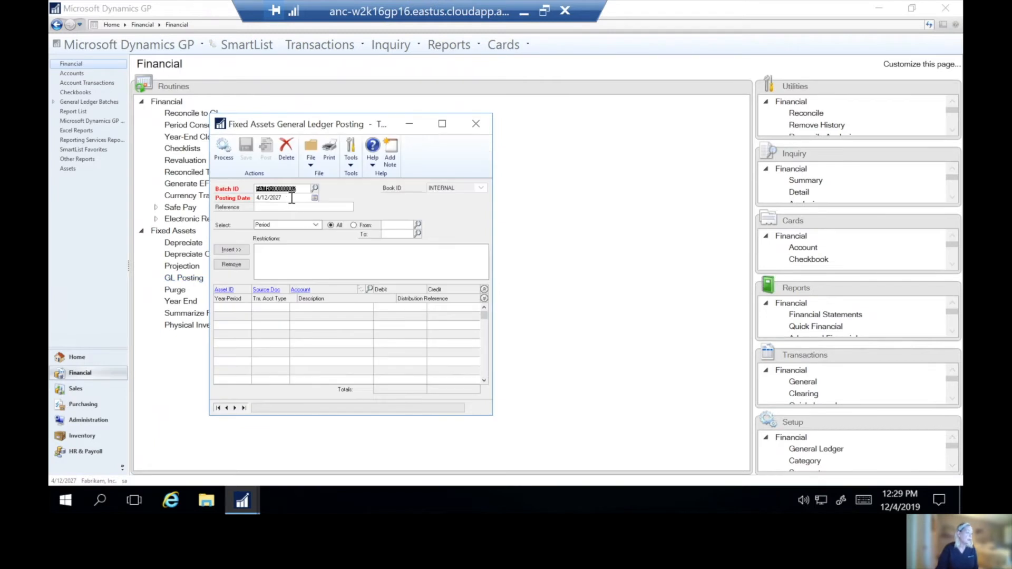
pyautogui.write('123')
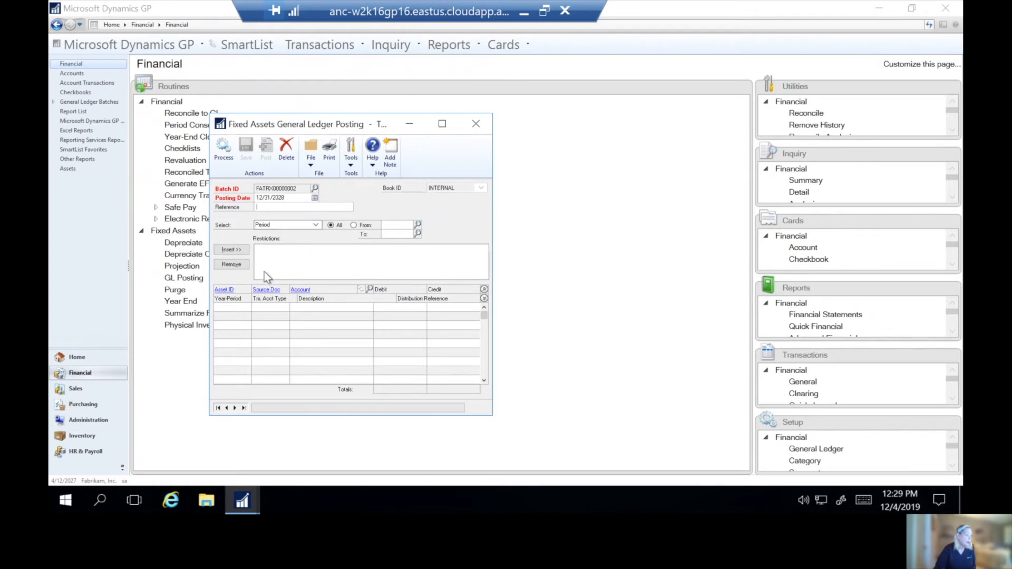
pyautogui.moveTo(323, 243)
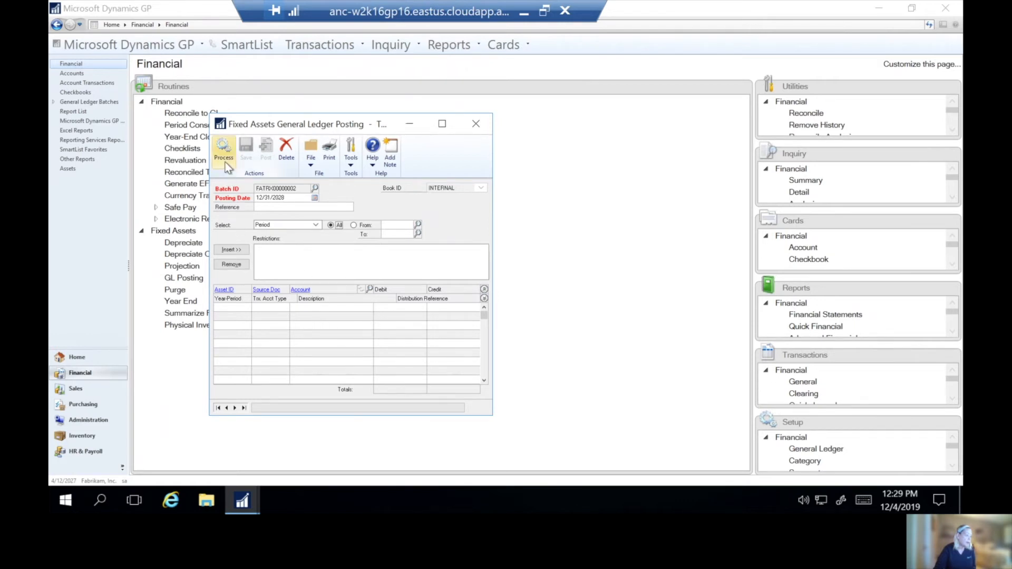
pyautogui.click(224, 149)
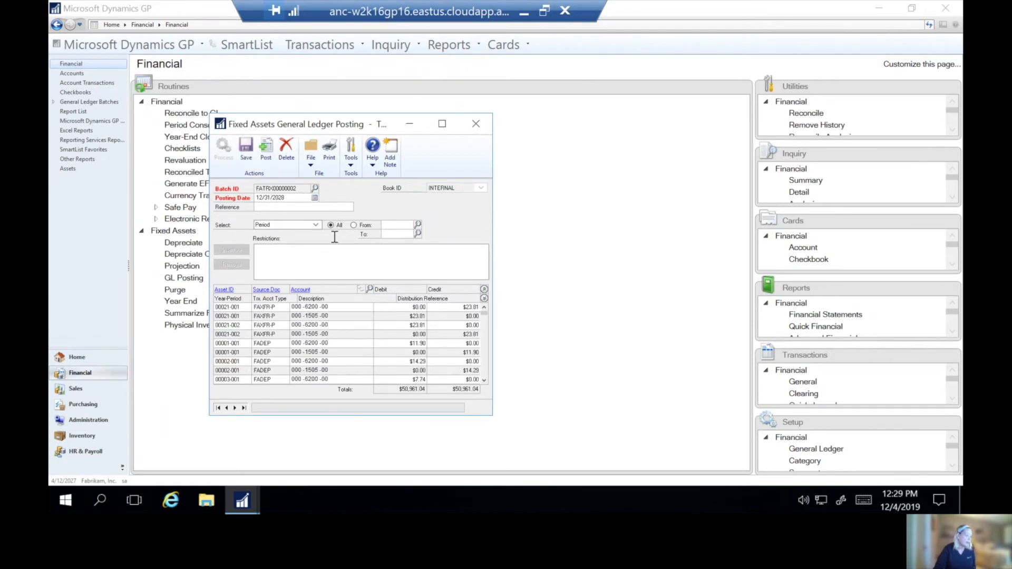
pyautogui.moveTo(383, 359)
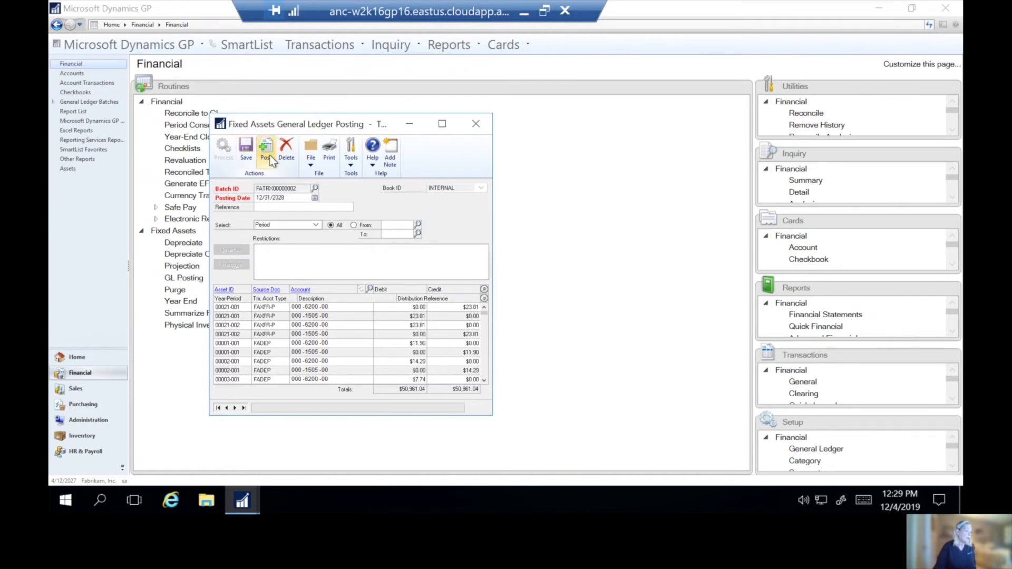
pyautogui.click(266, 148)
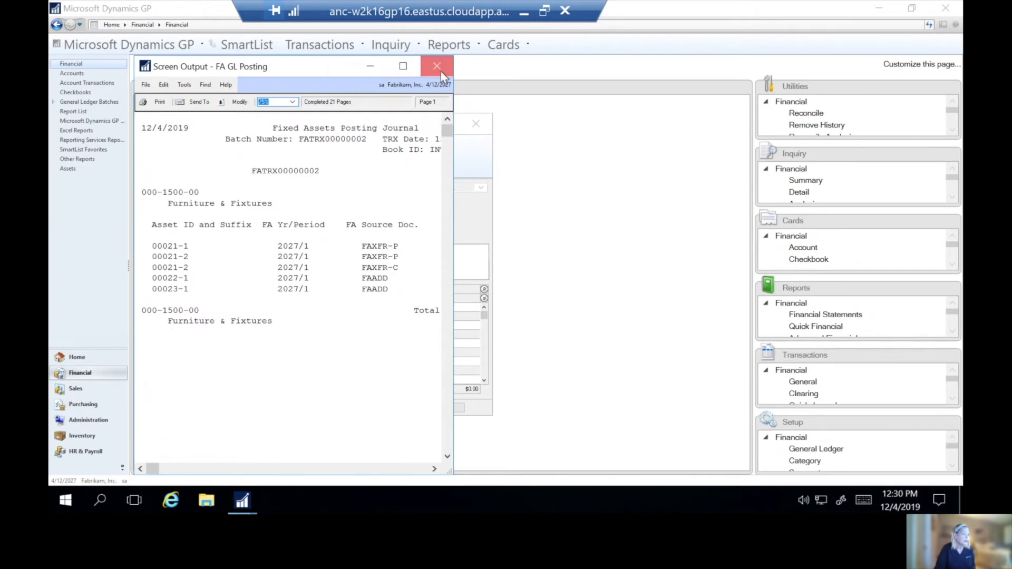
# Step: Close the posting journal Screen Output and show the Financial Reports list
pyautogui.click(436, 65)
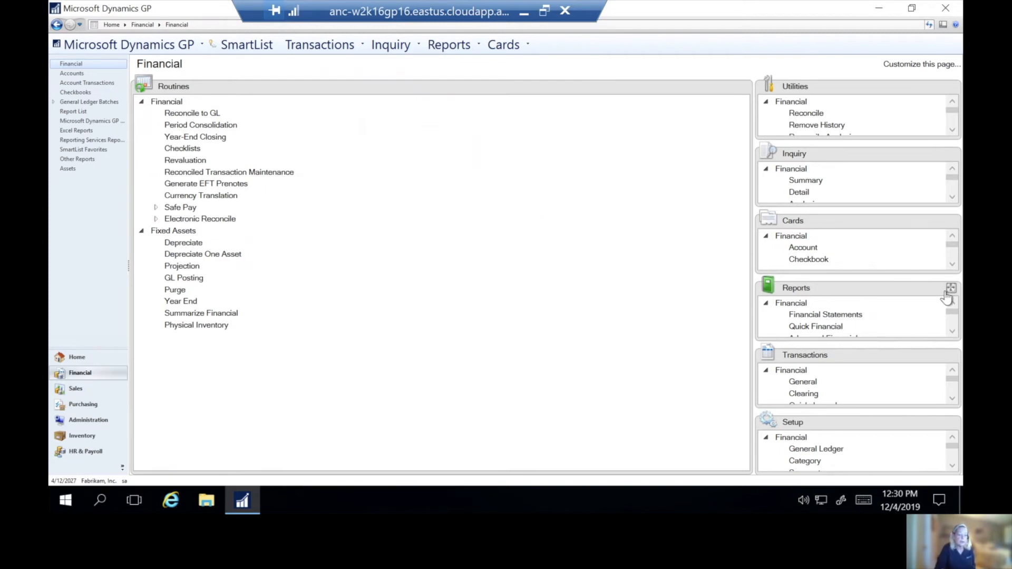
pyautogui.click(950, 287)
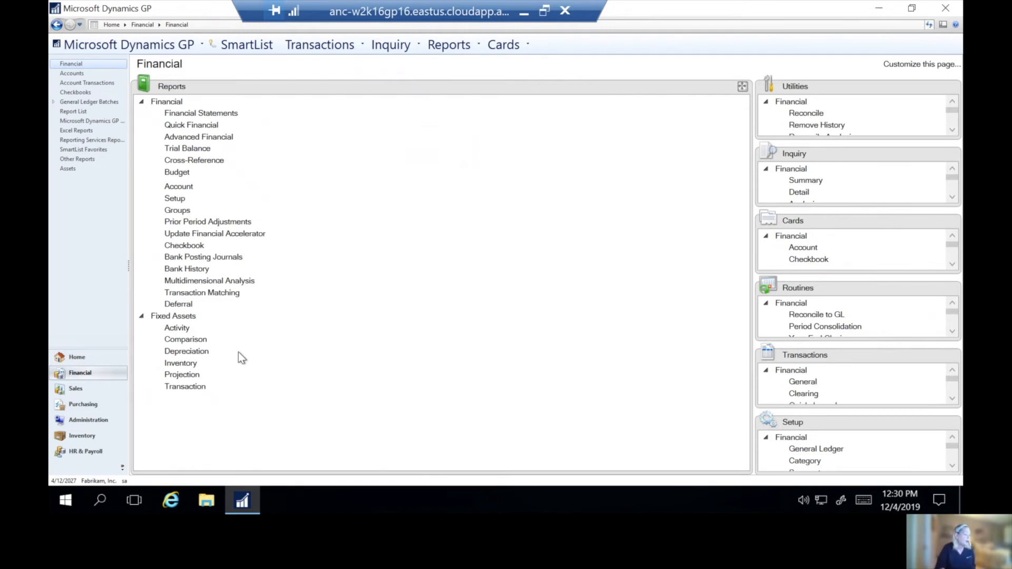
pyautogui.moveTo(270, 358)
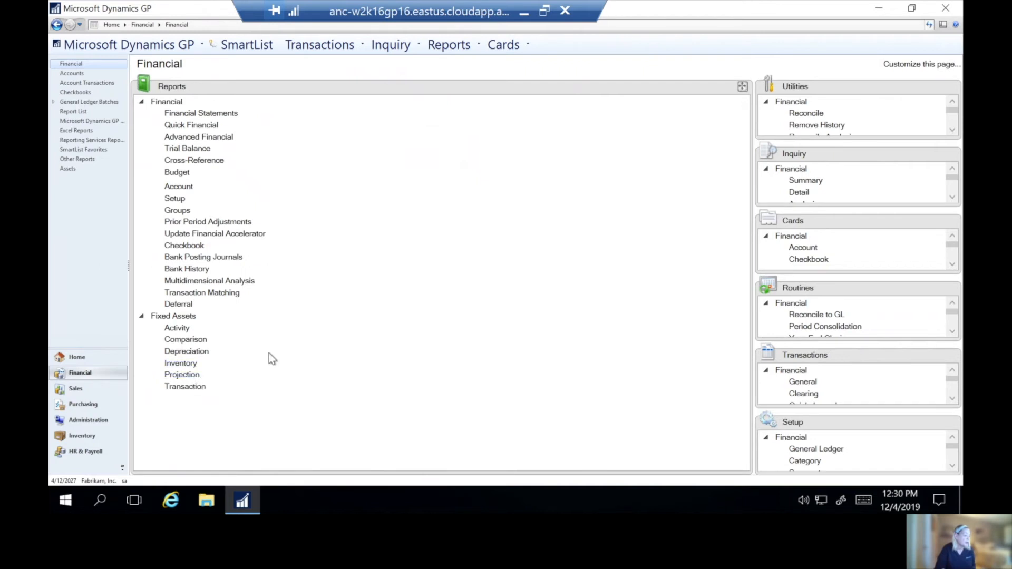
pyautogui.moveTo(297, 347)
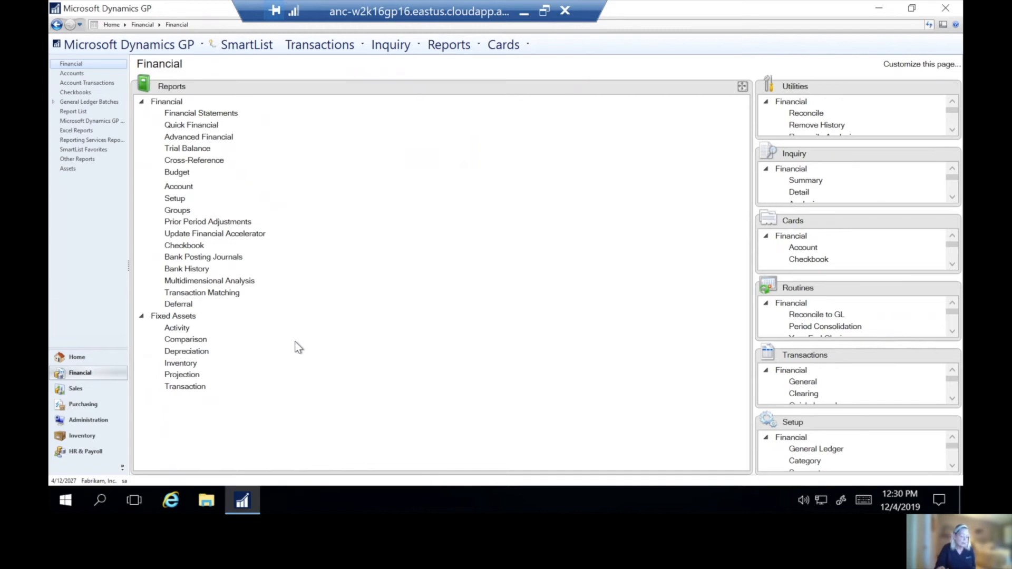
pyautogui.moveTo(269, 362)
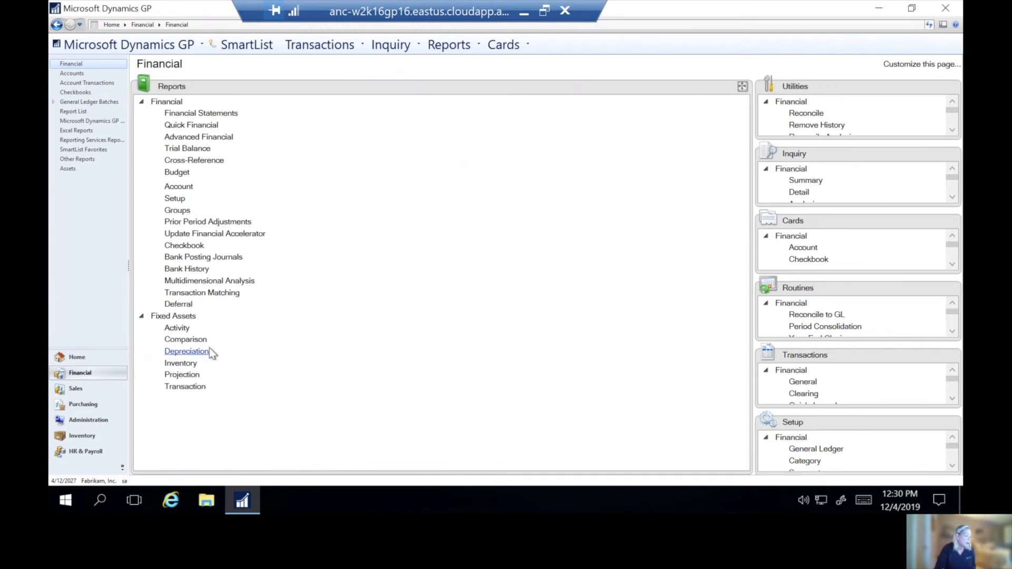
# Step: In Depreciation Reports, pick Depreciation Ledger and review its SAMPLEDATA report option settings
pyautogui.click(186, 351)
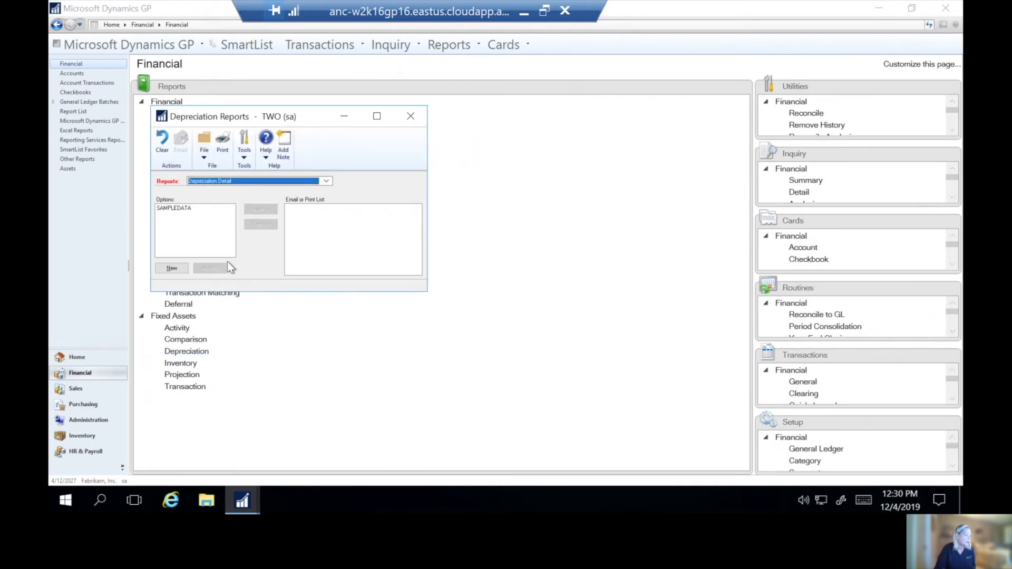
pyautogui.click(326, 180)
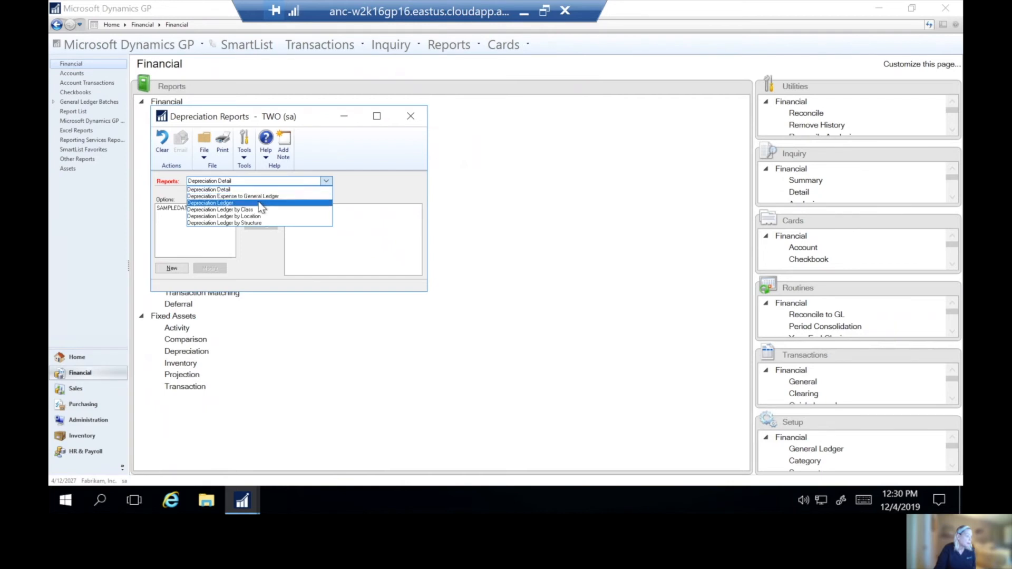
pyautogui.click(209, 202)
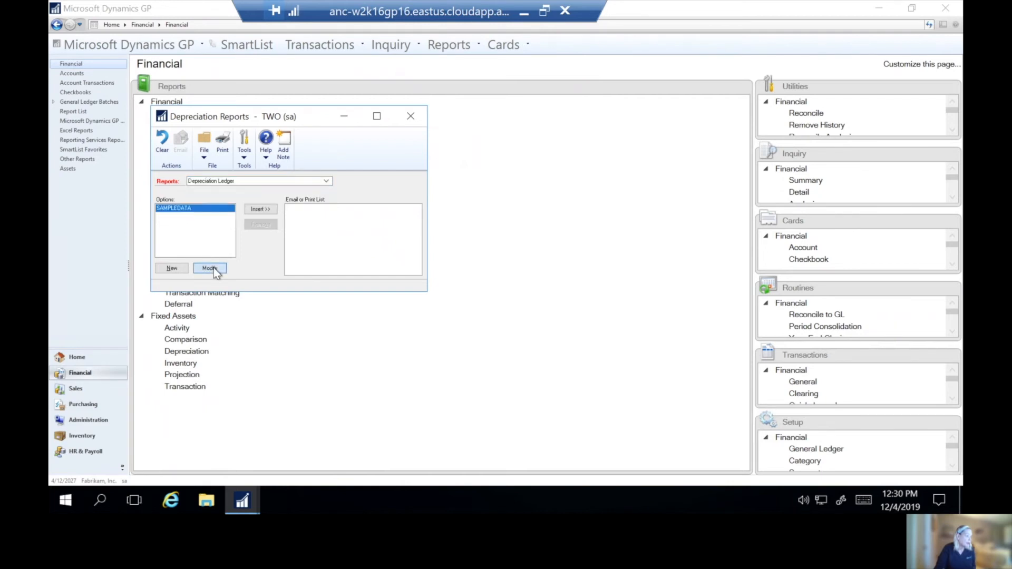
pyautogui.click(208, 267)
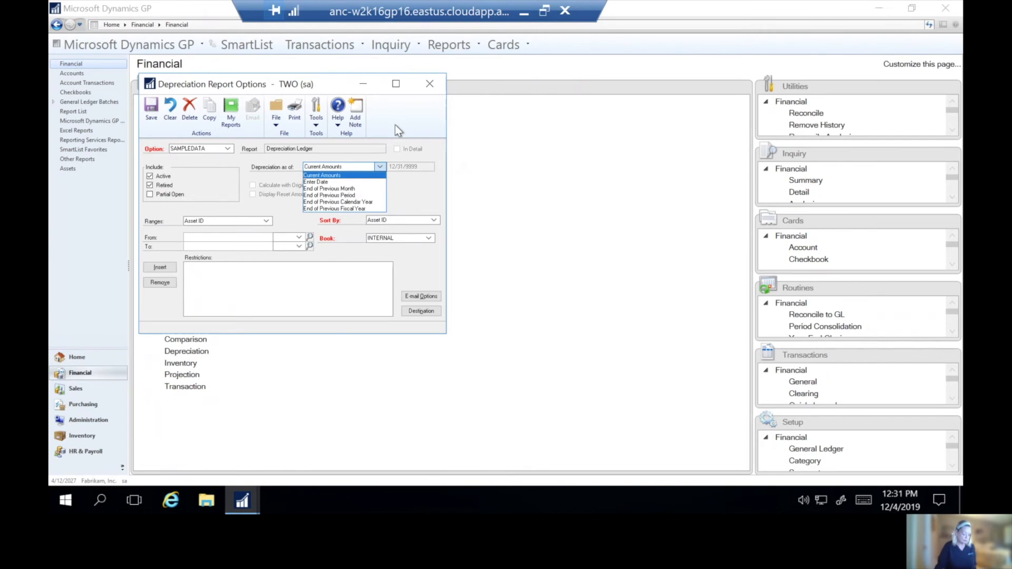
pyautogui.moveTo(431, 85)
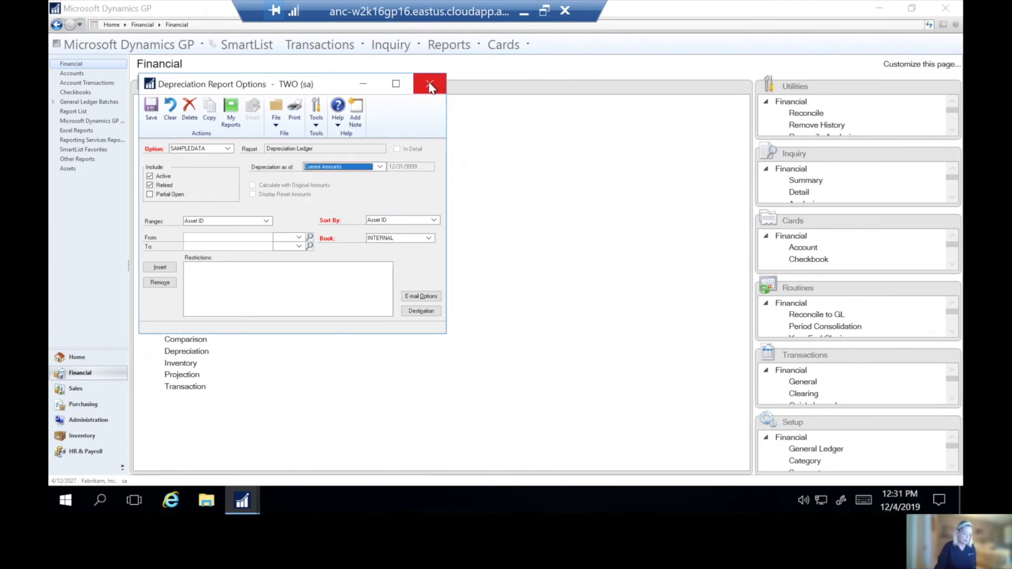
pyautogui.click(430, 84)
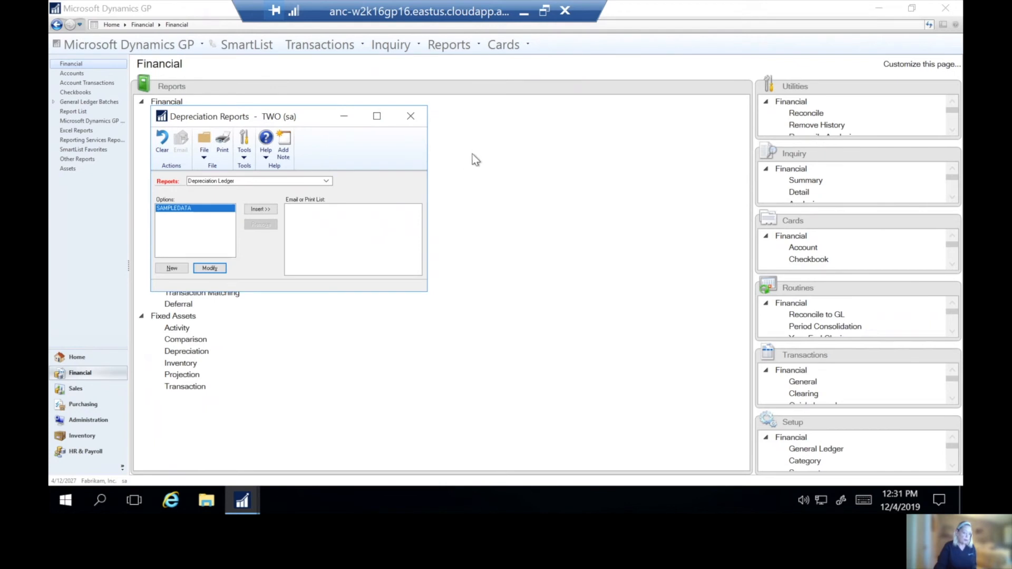
# Step: Close Depreciation Reports and review the DEFAULT fixed asset calendar's 2028 periods in Calendar Setup
pyautogui.click(410, 116)
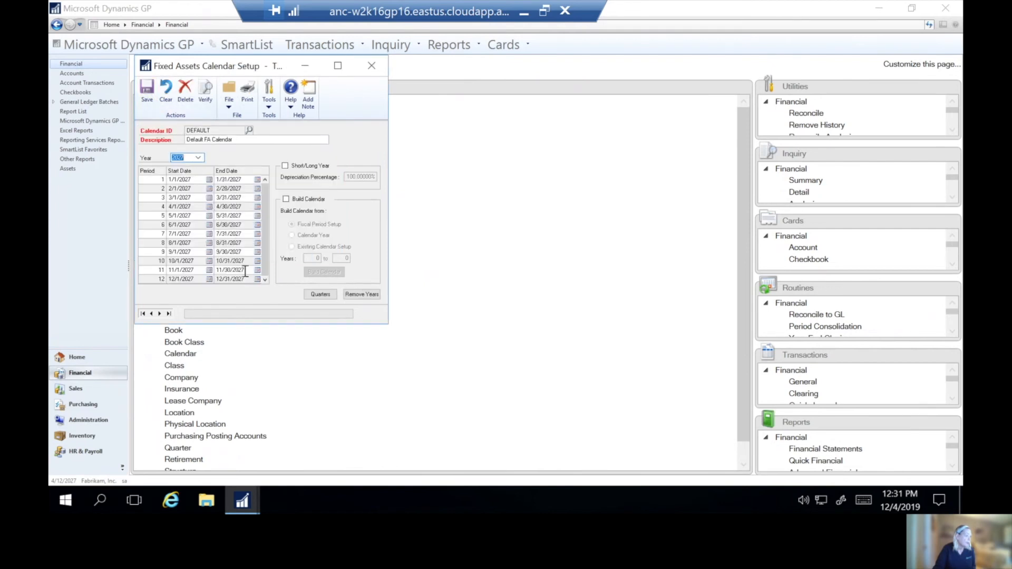
pyautogui.click(198, 158)
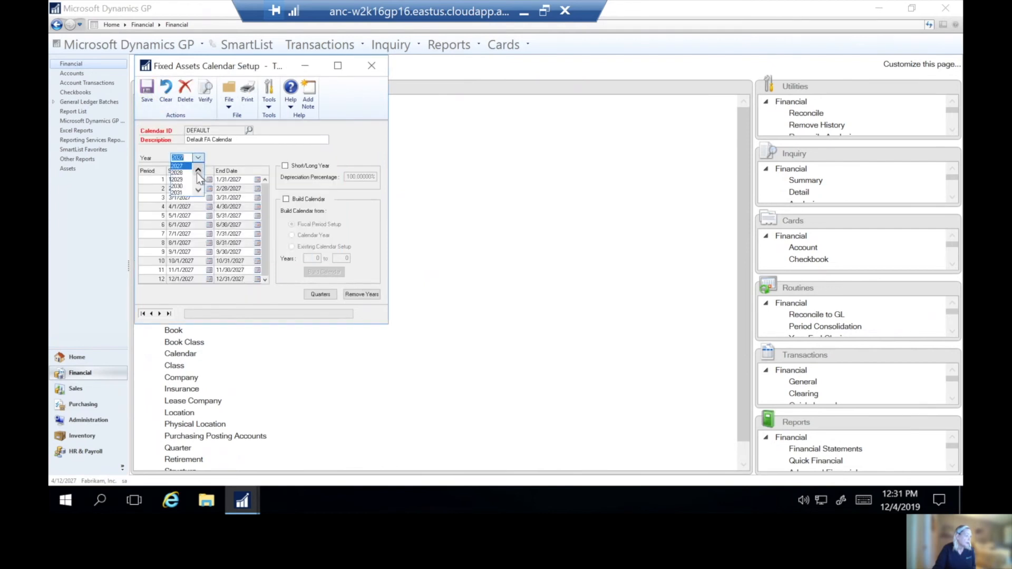
pyautogui.click(176, 172)
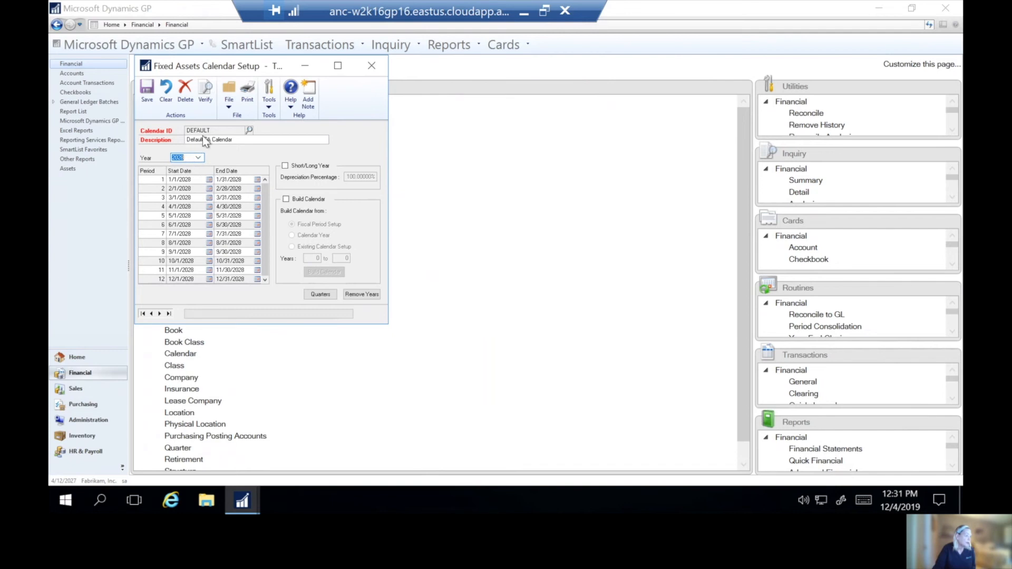
pyautogui.click(371, 65)
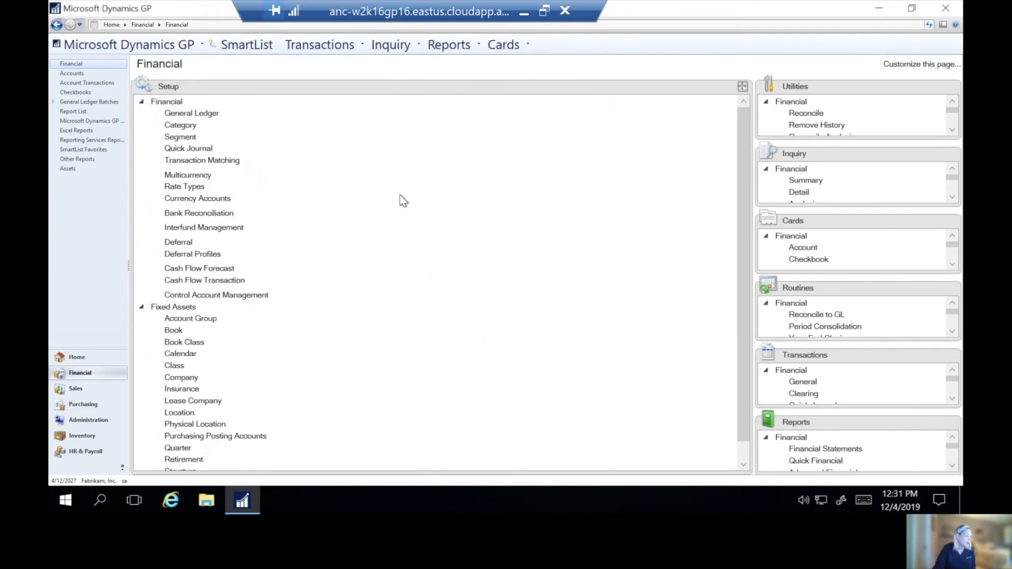
pyautogui.moveTo(406, 223)
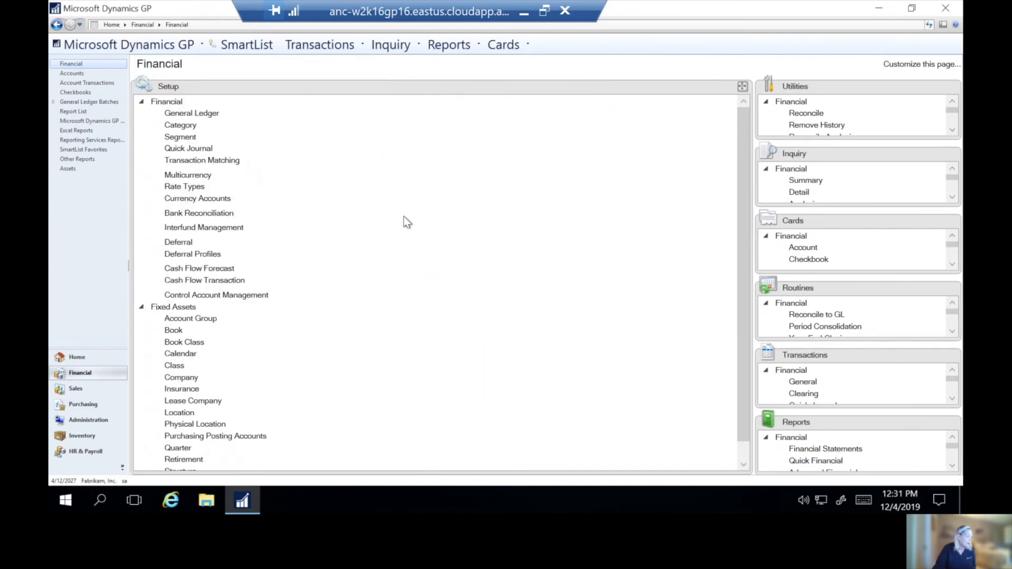
pyautogui.moveTo(232, 441)
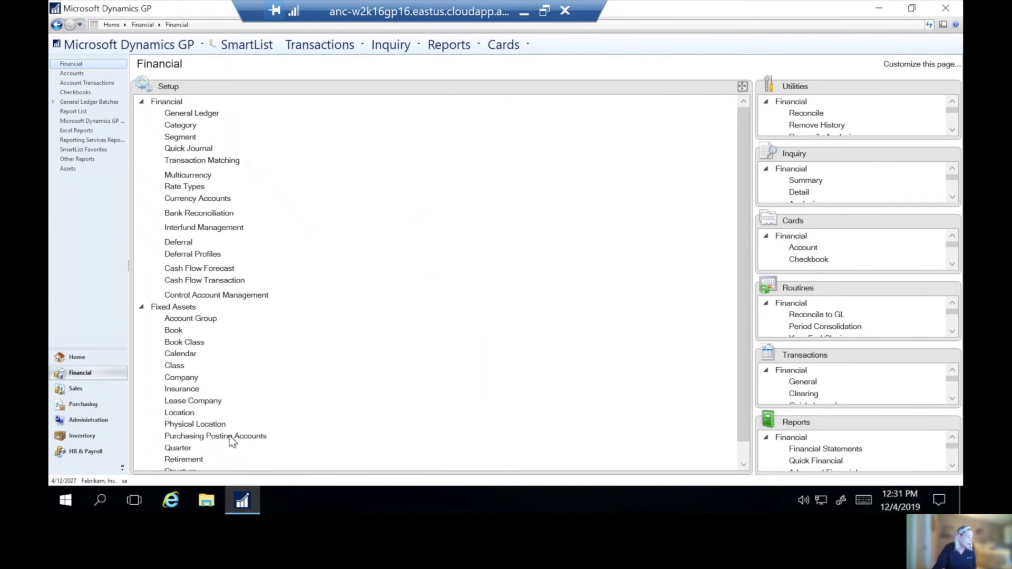
pyautogui.click(177, 447)
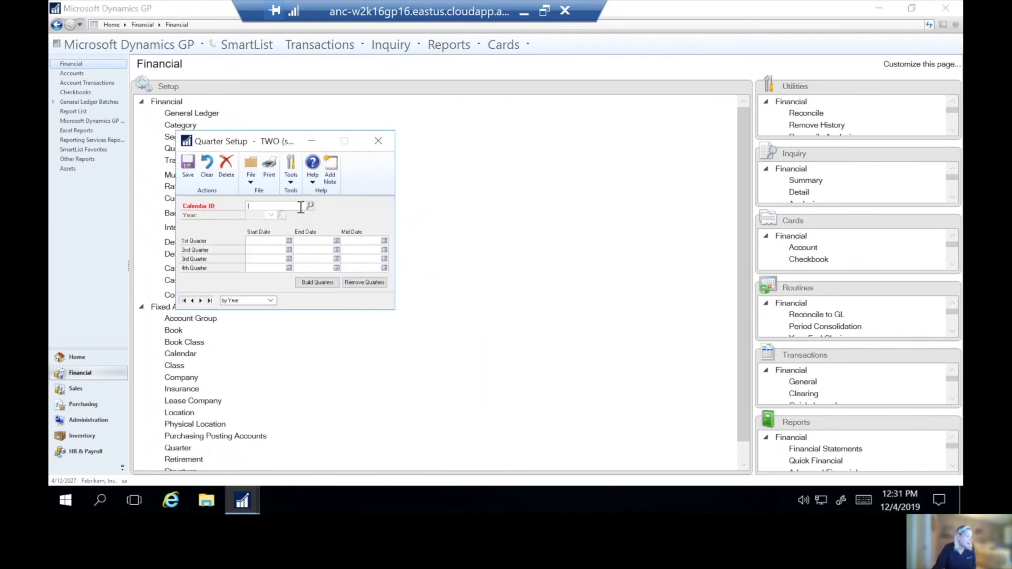
pyautogui.click(310, 206)
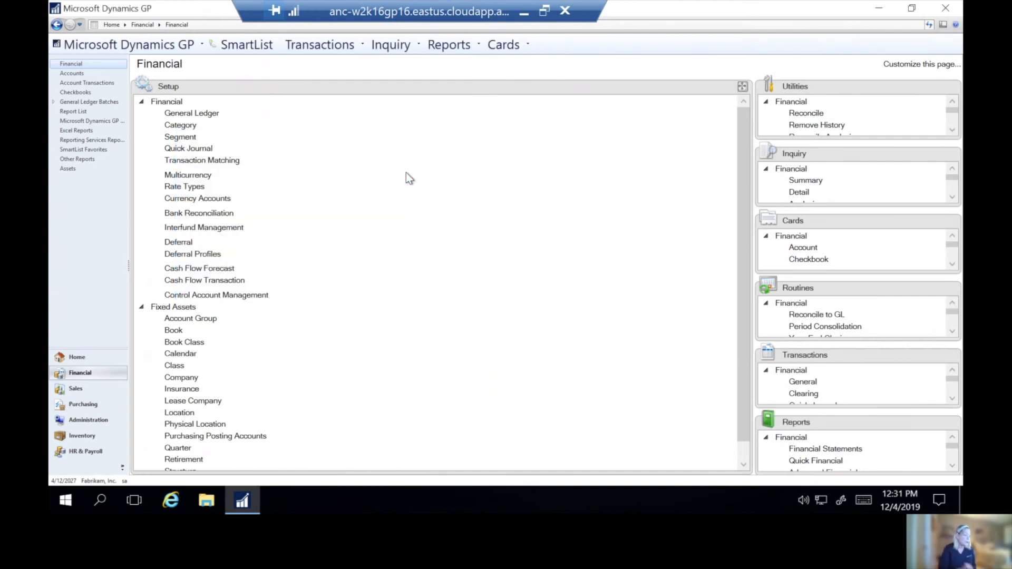
pyautogui.moveTo(597, 281)
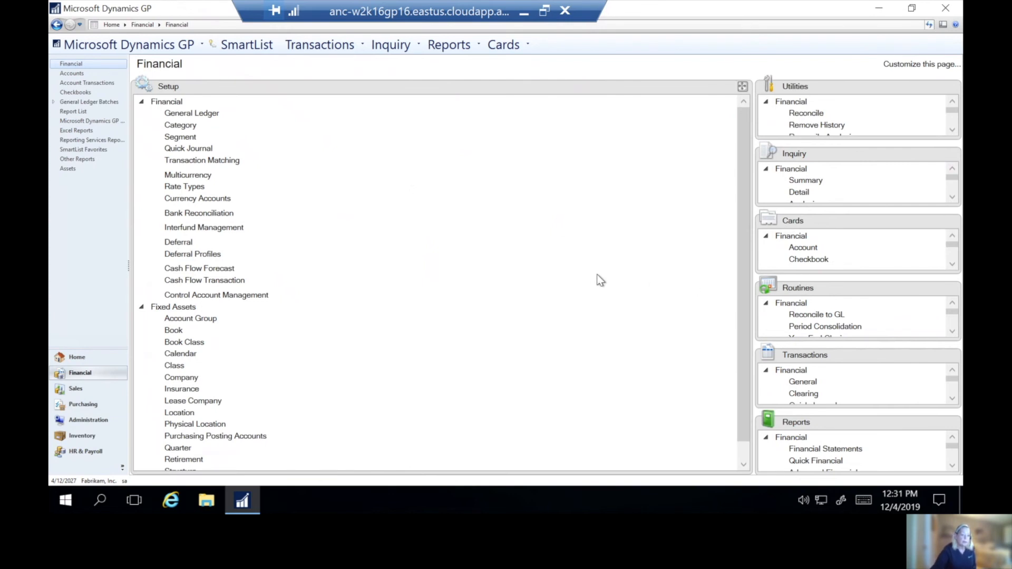
pyautogui.moveTo(947, 318)
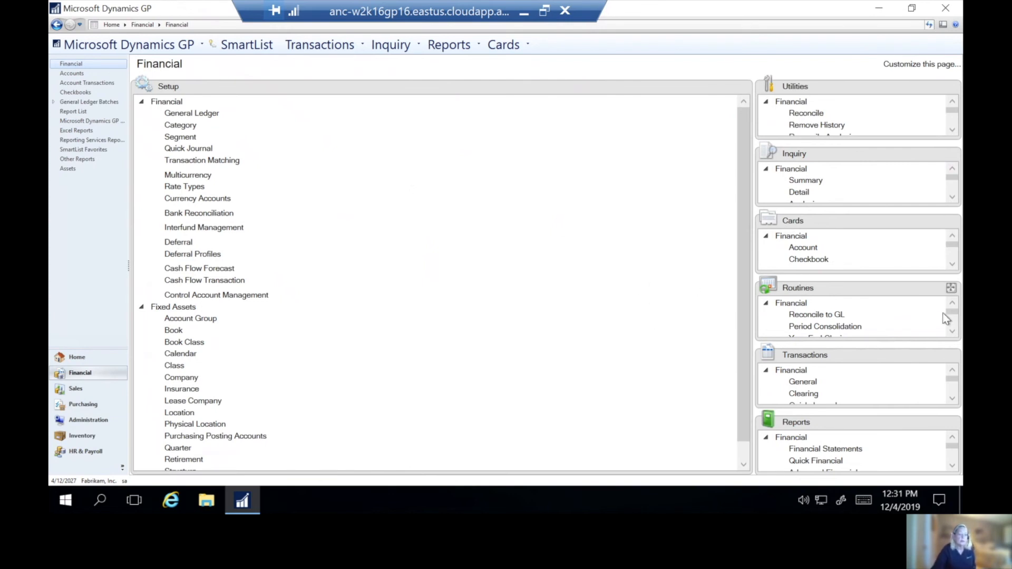
# Step: In the Fixed Assets Year End routine, insert the Fiscal 2028 - INTERNAL book for closing
pyautogui.click(797, 287)
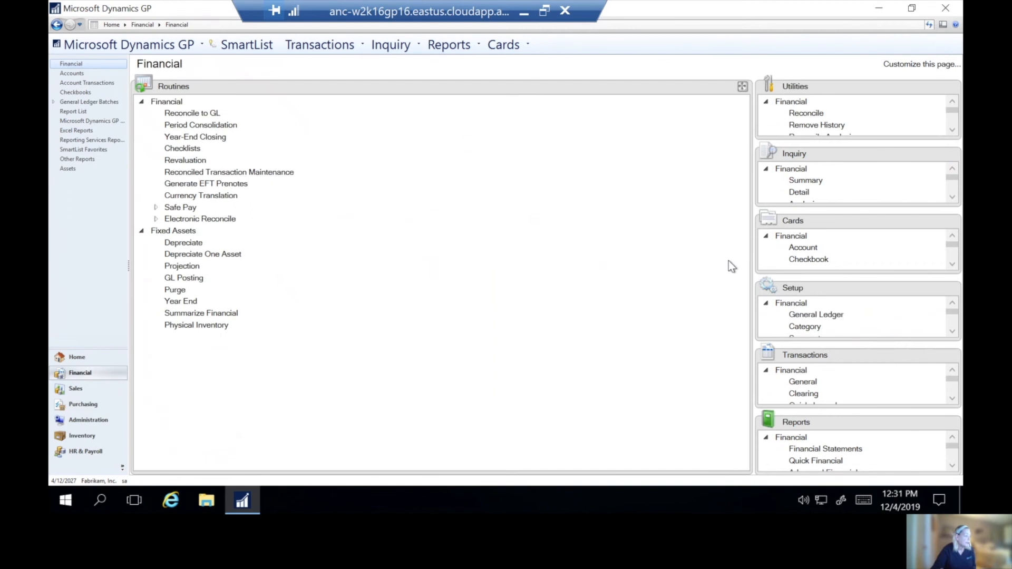
pyautogui.moveTo(251, 301)
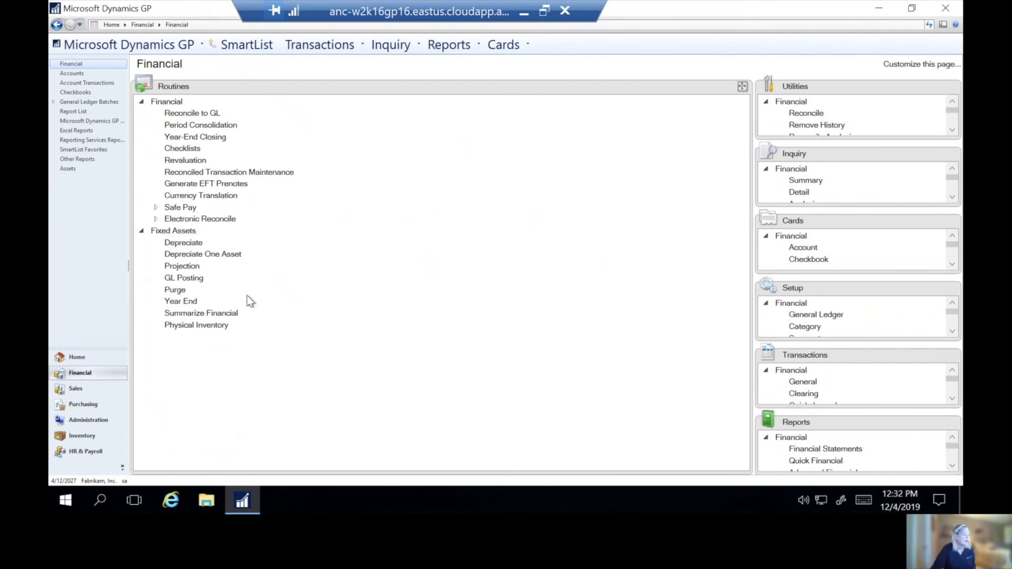
pyautogui.click(181, 301)
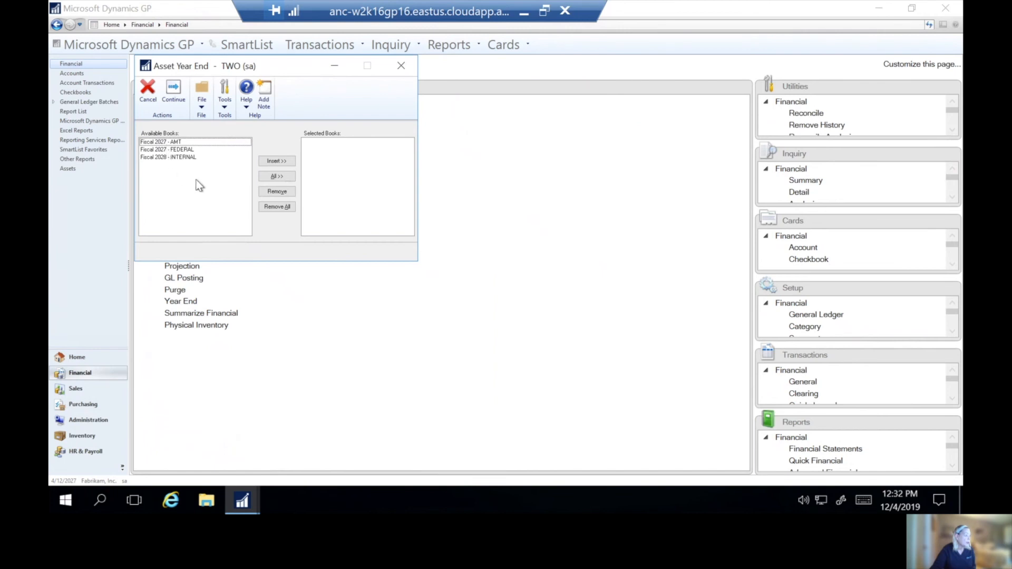
pyautogui.click(167, 157)
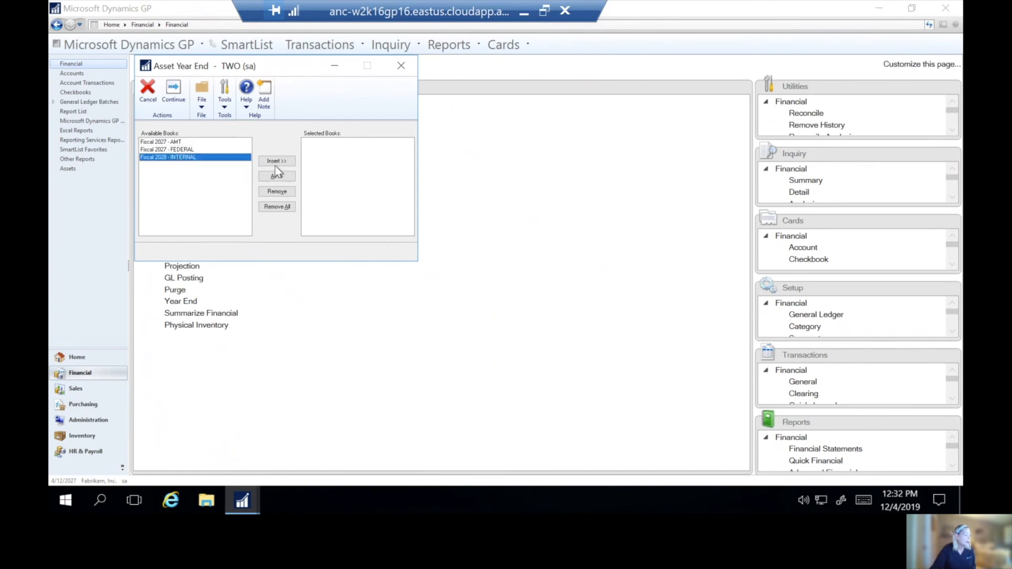
pyautogui.click(276, 160)
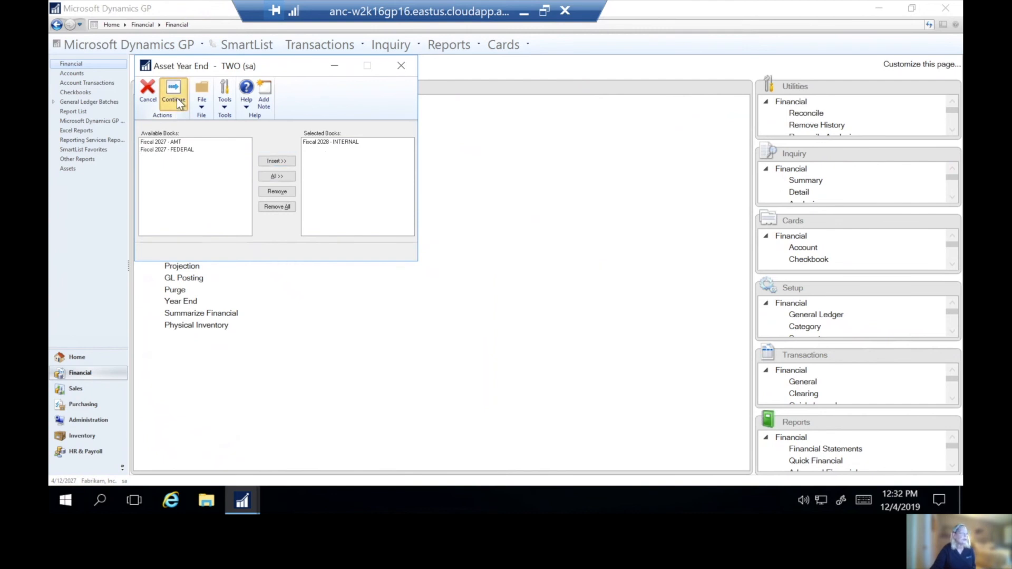
# Step: Start year-end processing and set the closing report destination to screen only, not Printer
pyautogui.click(173, 91)
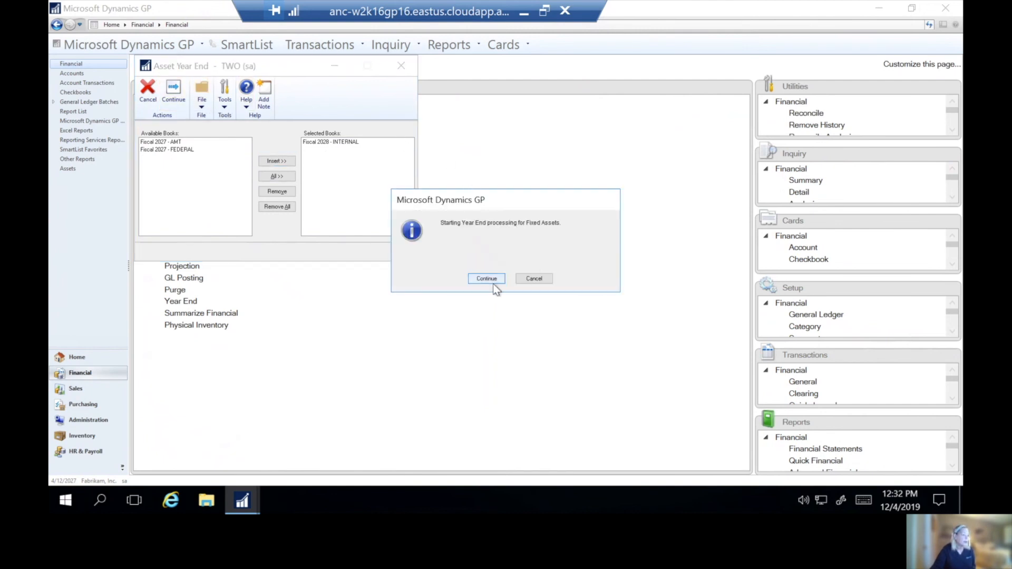
pyautogui.click(486, 278)
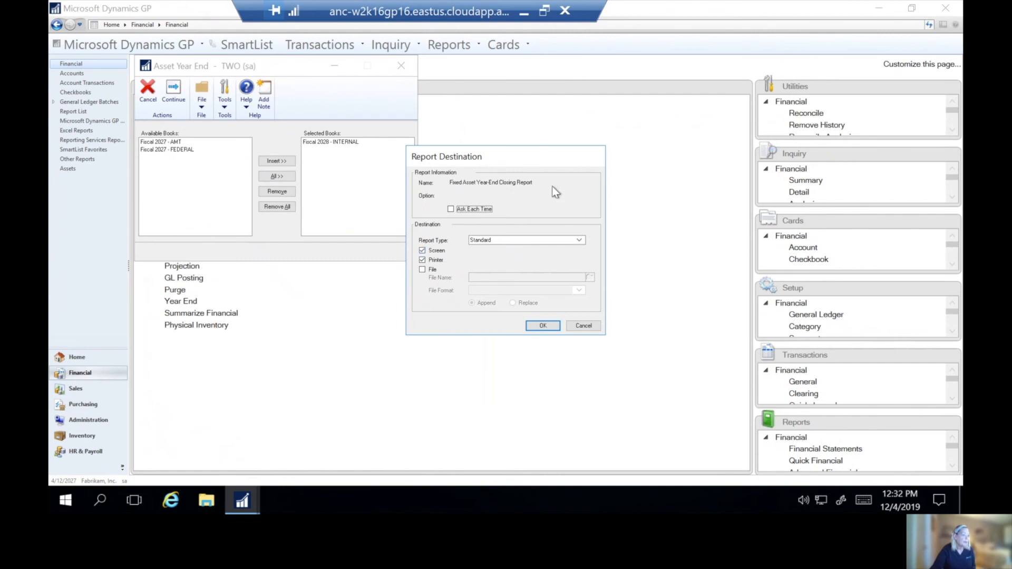
pyautogui.moveTo(556, 274)
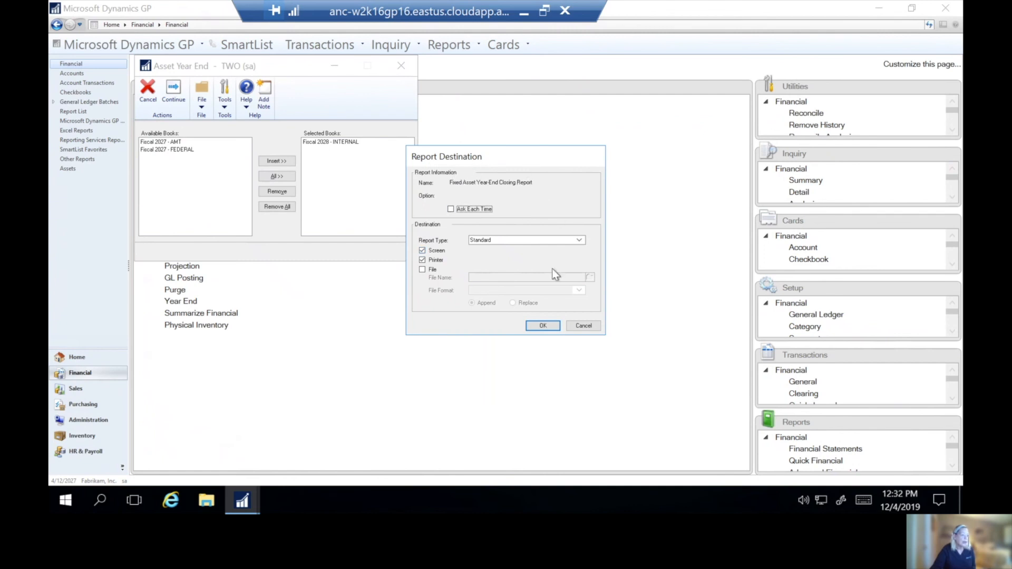
pyautogui.click(423, 260)
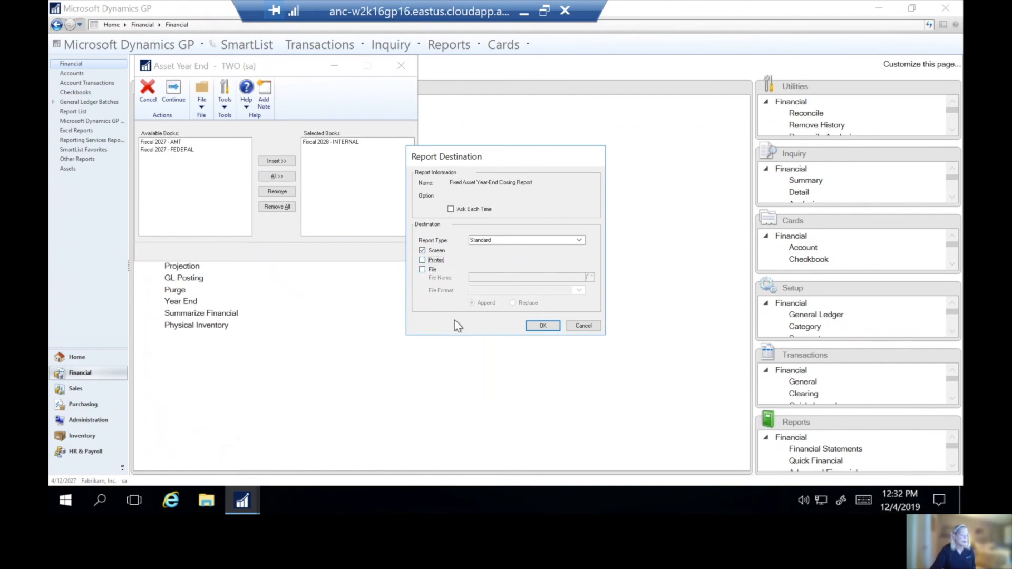
# Step: Run the INTERNAL year-end close, review the Fixed Assets Year-End Closing Report on screen, then close it
pyautogui.click(542, 325)
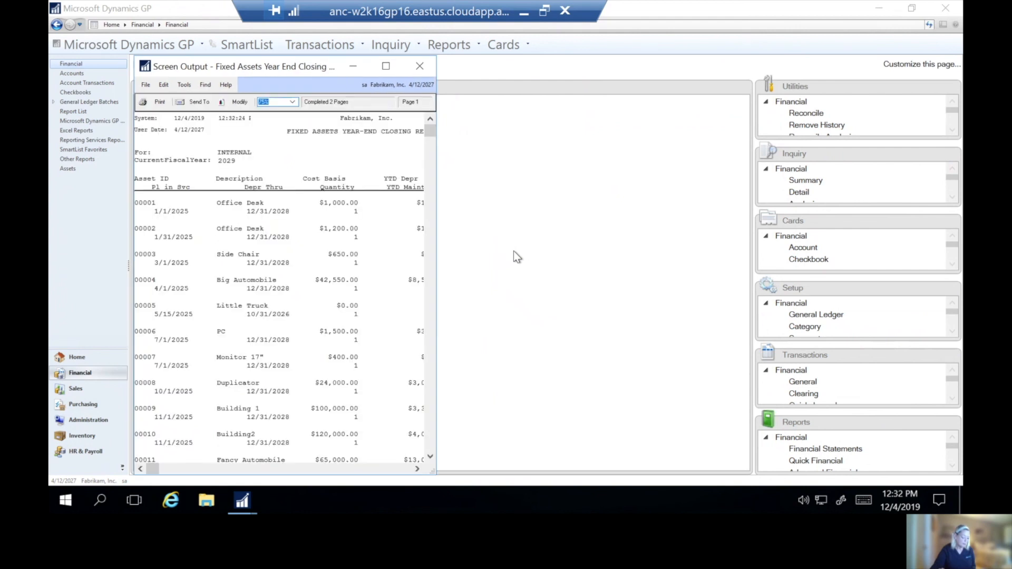
pyautogui.moveTo(504, 252)
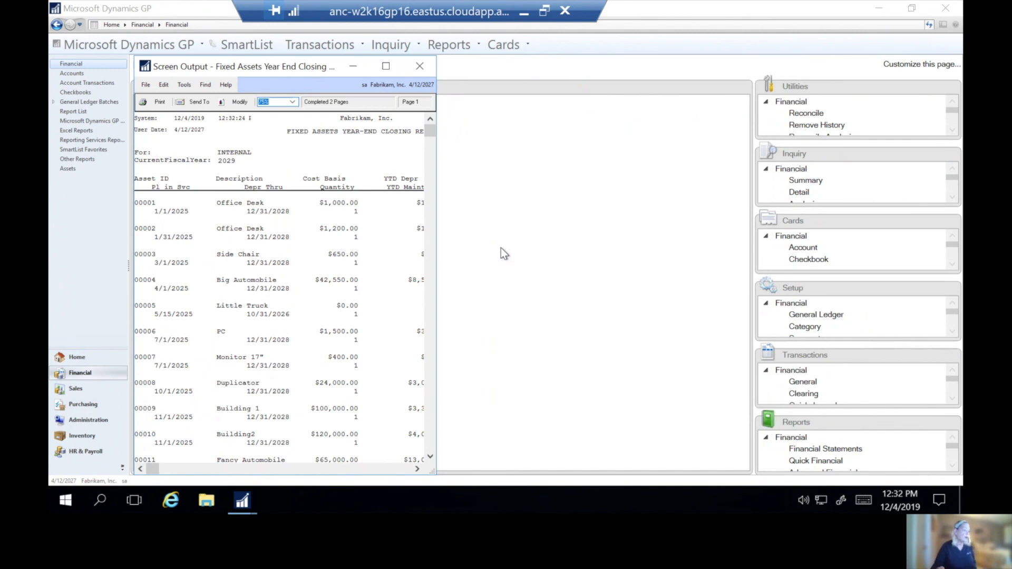
pyautogui.moveTo(484, 223)
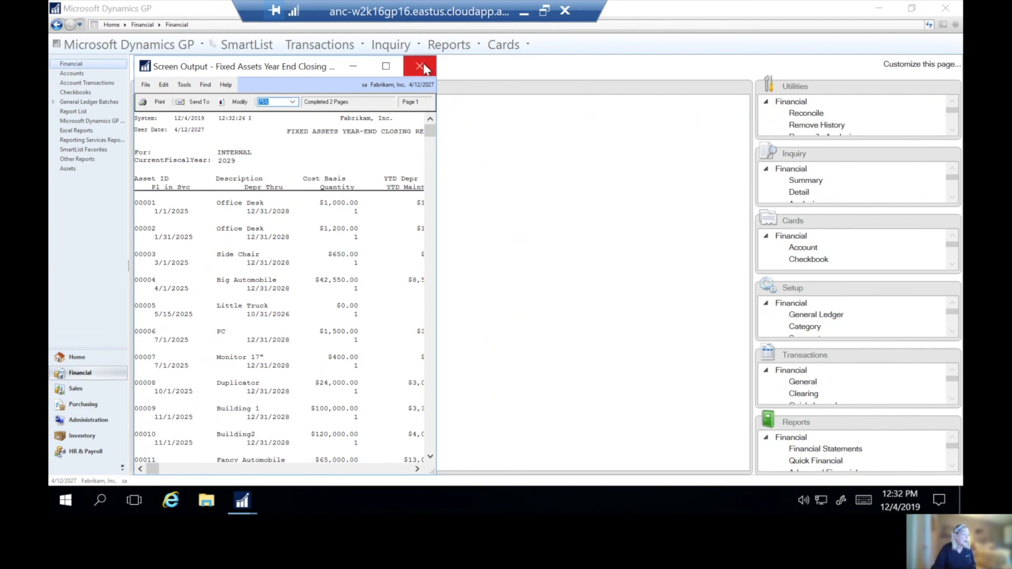
pyautogui.click(419, 67)
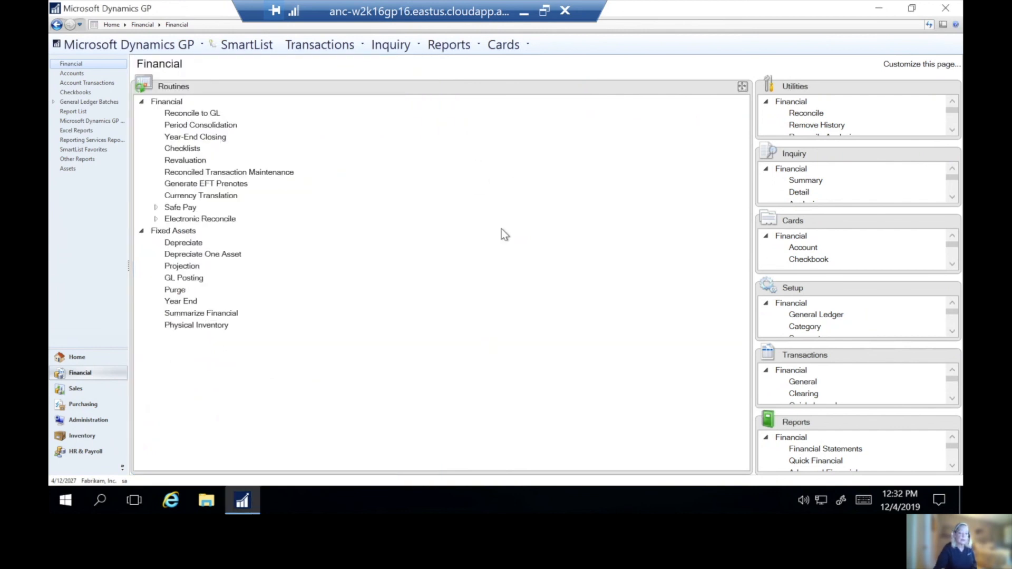